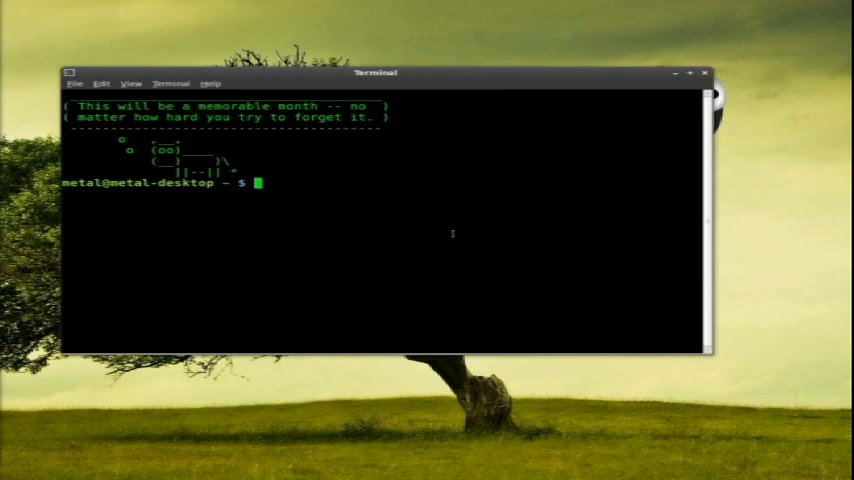
- Install the xnest package with sudo aptitude install xnest, then clear the terminal
{"action": "type", "text": "sudo"}
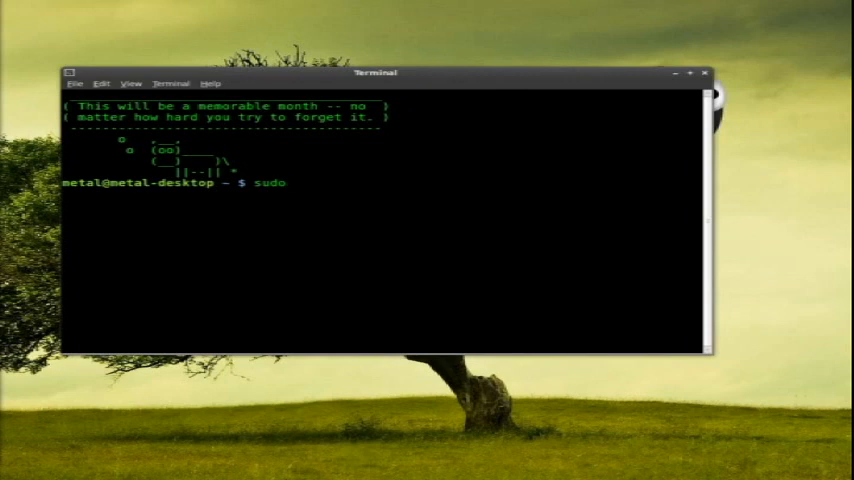
{"action": "type", "text": "aptitude"}
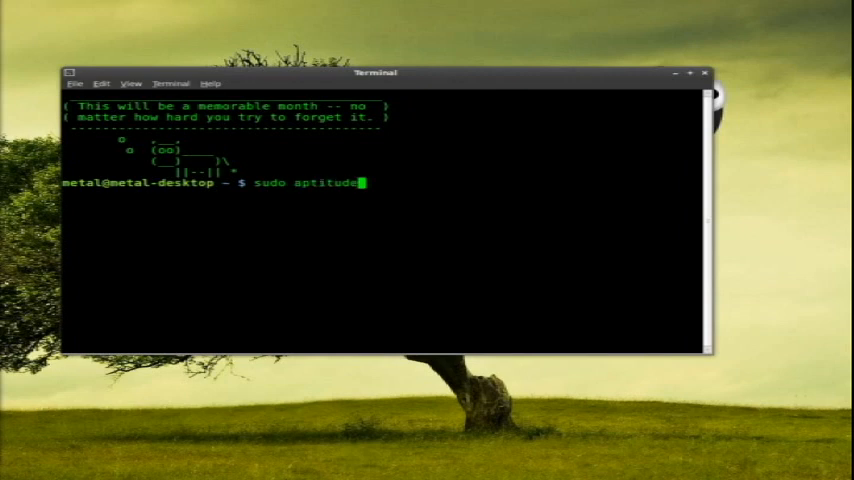
{"action": "type", "text": "install x"}
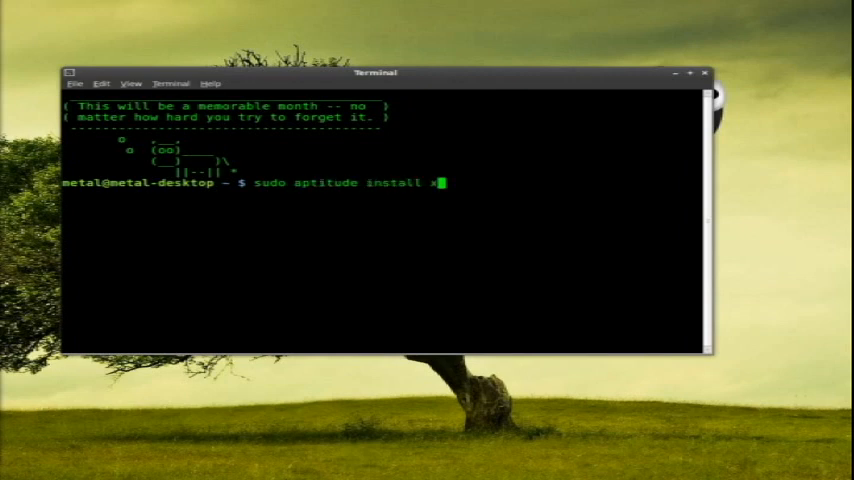
{"action": "type", "text": "nest"}
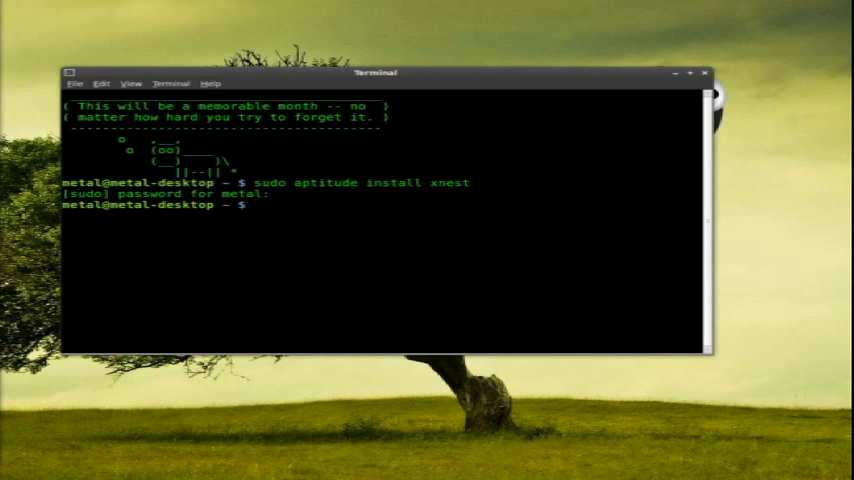
{"action": "type", "text": "clear"}
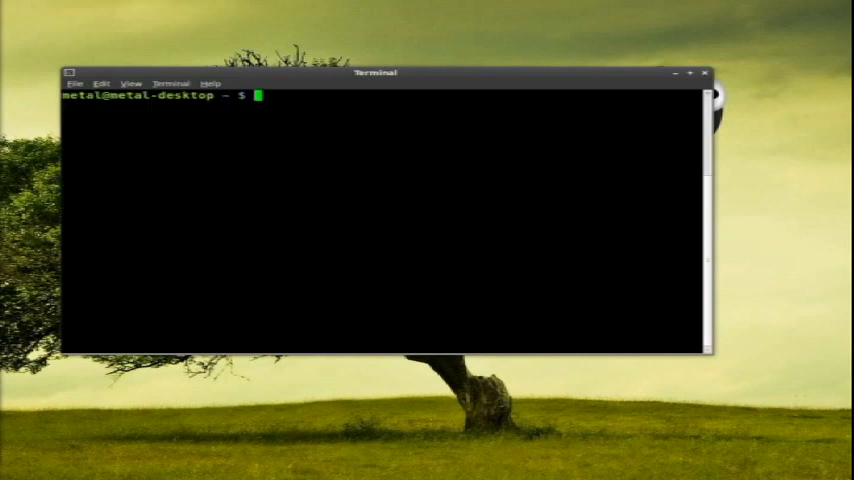
- Start a nested X server with Xnest -geometry 800x600 :2
{"action": "type", "text": "Xnest"}
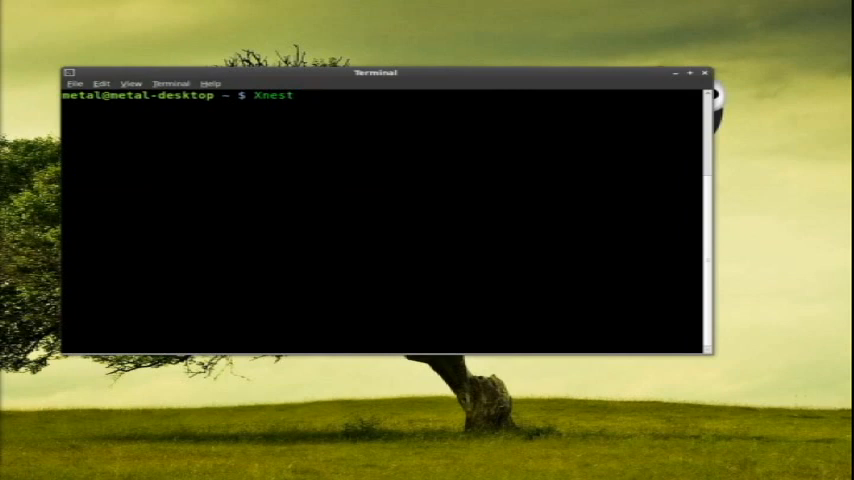
{"action": "type", "text": "-"}
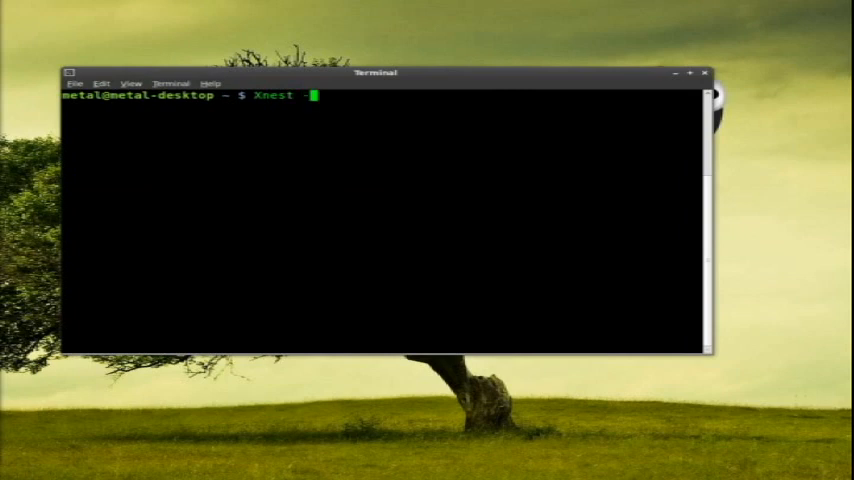
{"action": "type", "text": "ge"}
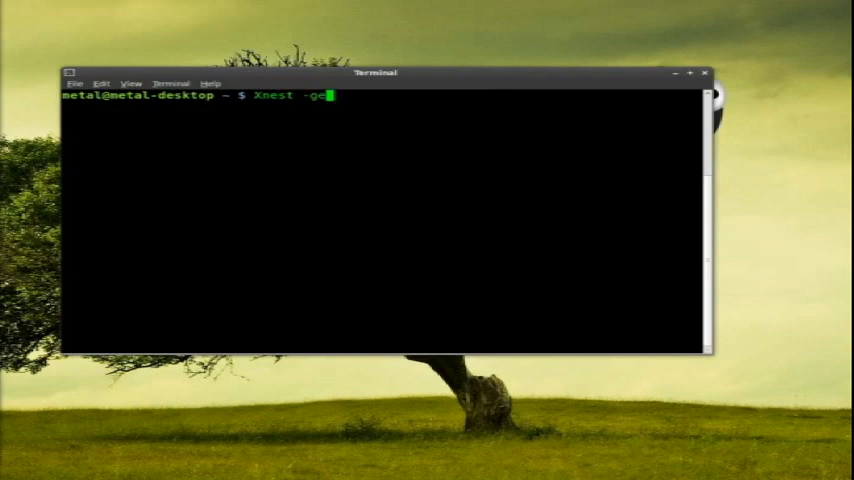
{"action": "type", "text": "om"}
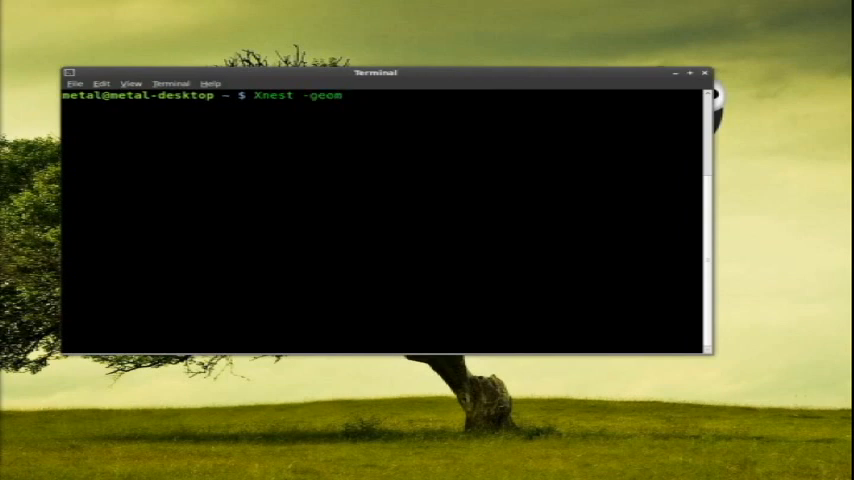
{"action": "type", "text": "etry"}
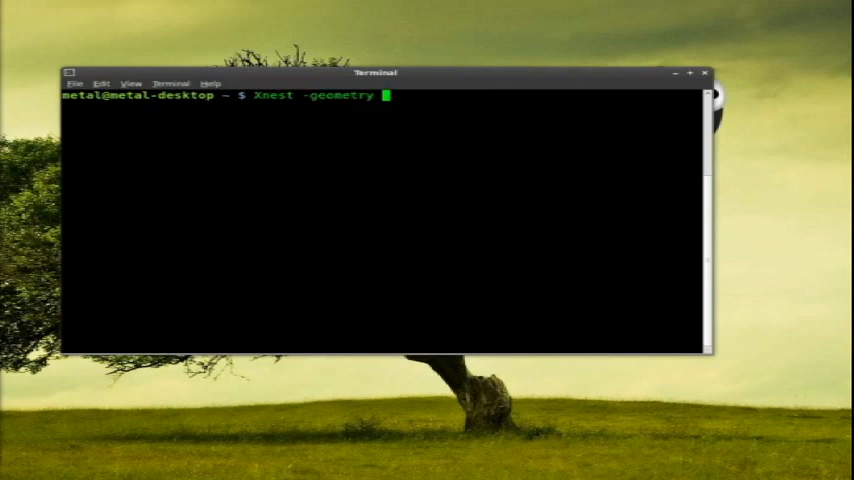
{"action": "type", "text": "800"}
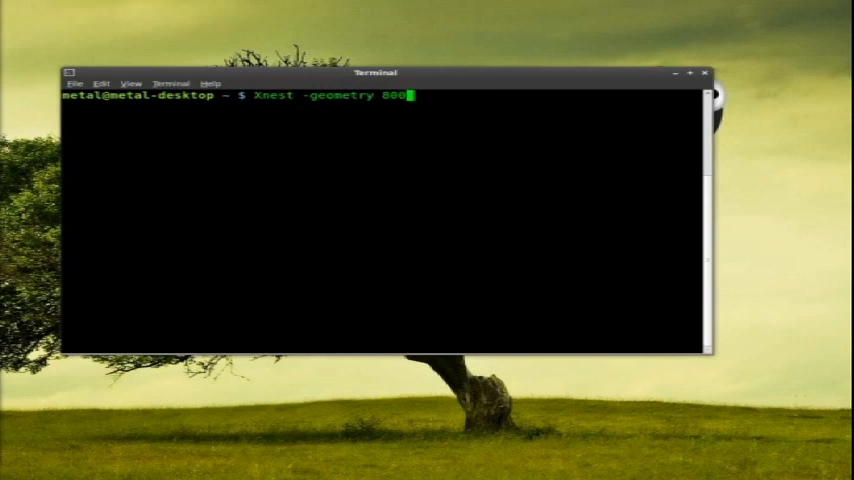
{"action": "type", "text": "x600"}
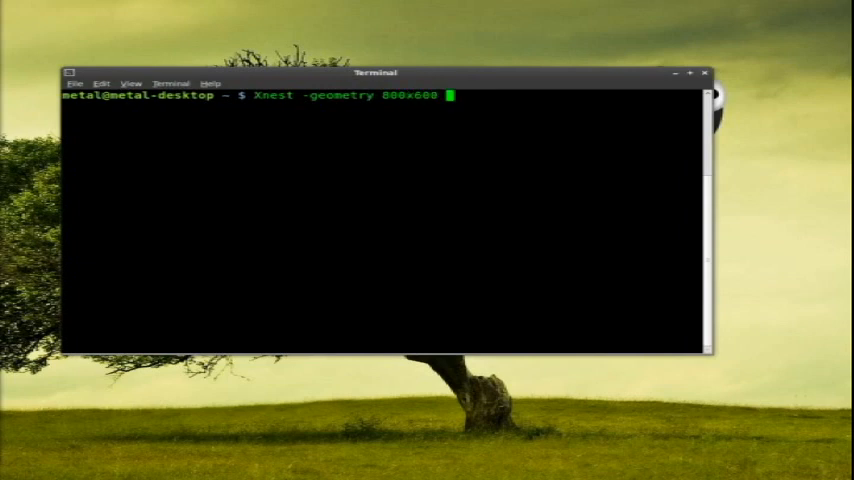
{"action": "type", "text": ":"}
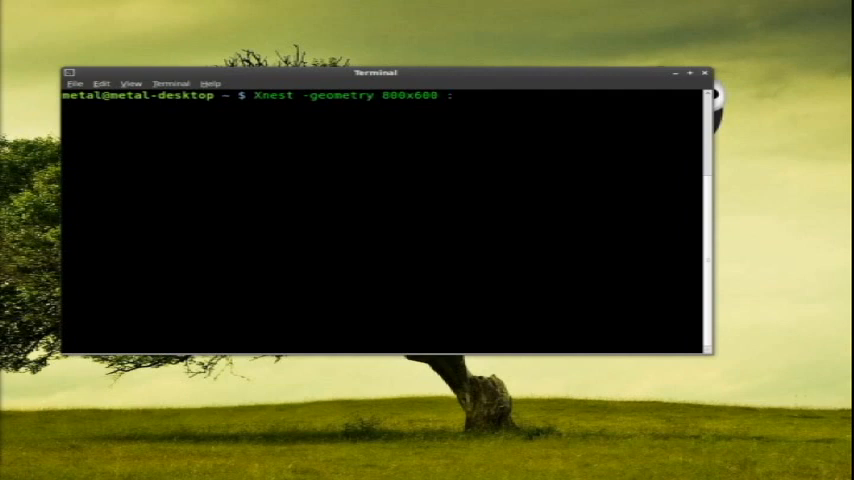
{"action": "type", "text": "2"}
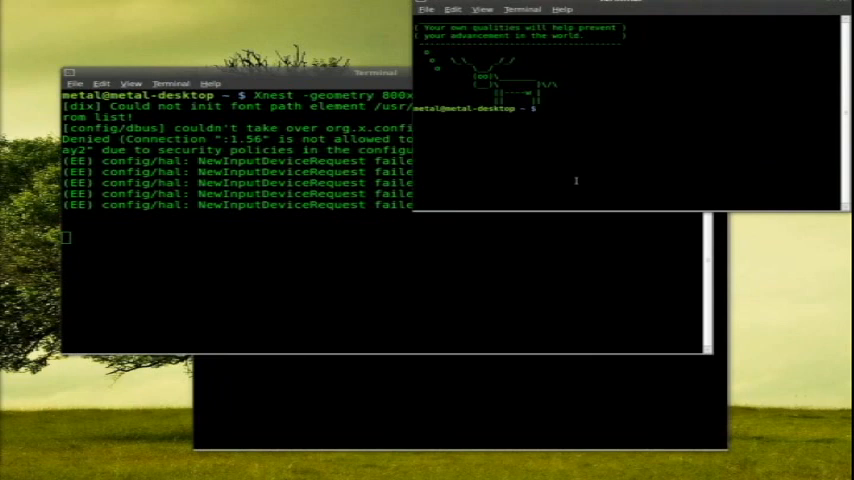
- Show the current display with echo $DISPLAY, which reports :0.0
{"action": "type", "text": "export"}
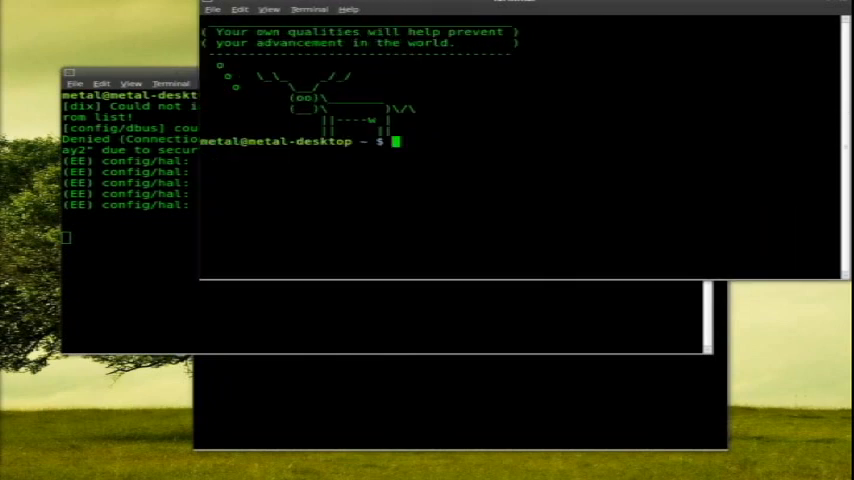
{"action": "type", "text": "echo $"}
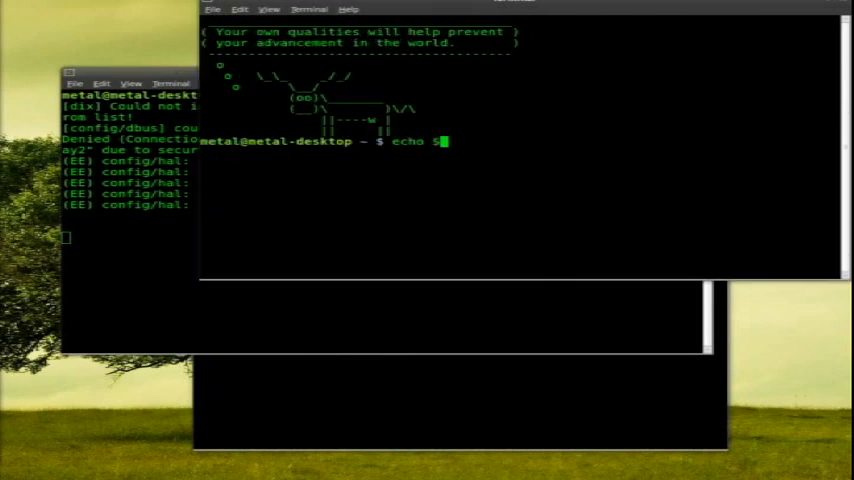
{"action": "type", "text": "DISPLAY"}
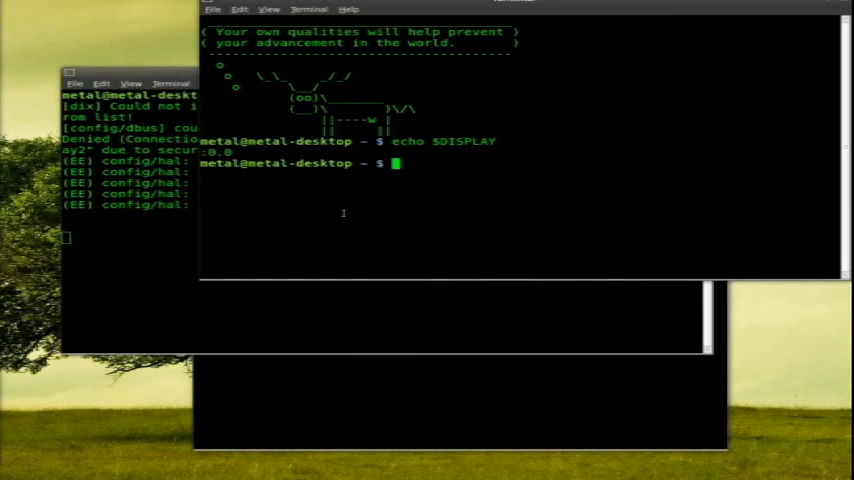
- Set the display variable with export DISPLAY=:2
{"action": "type", "text": "e"}
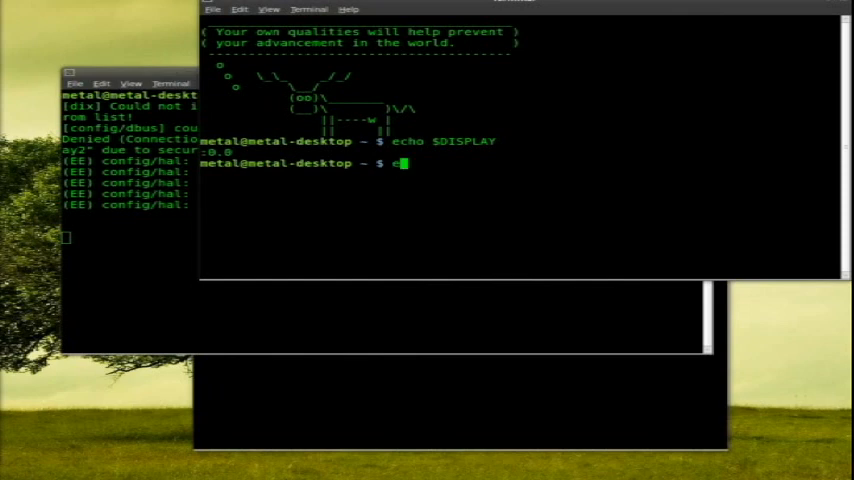
{"action": "type", "text": "export DISPL"}
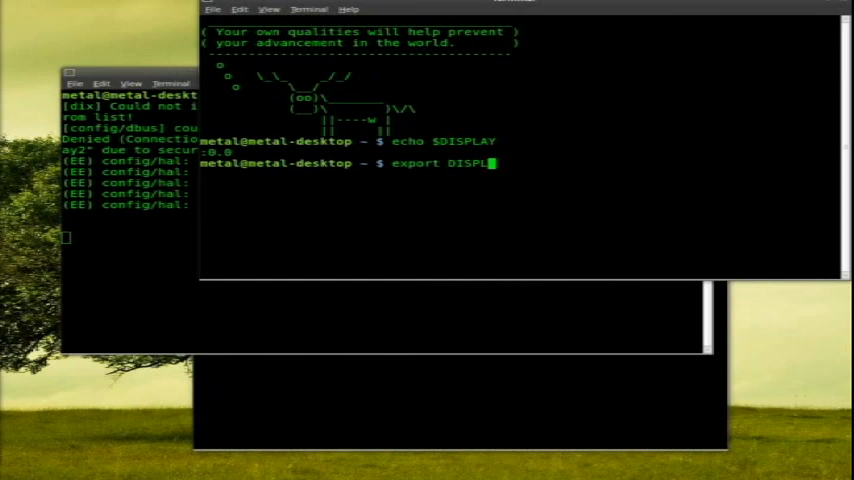
{"action": "type", "text": "="}
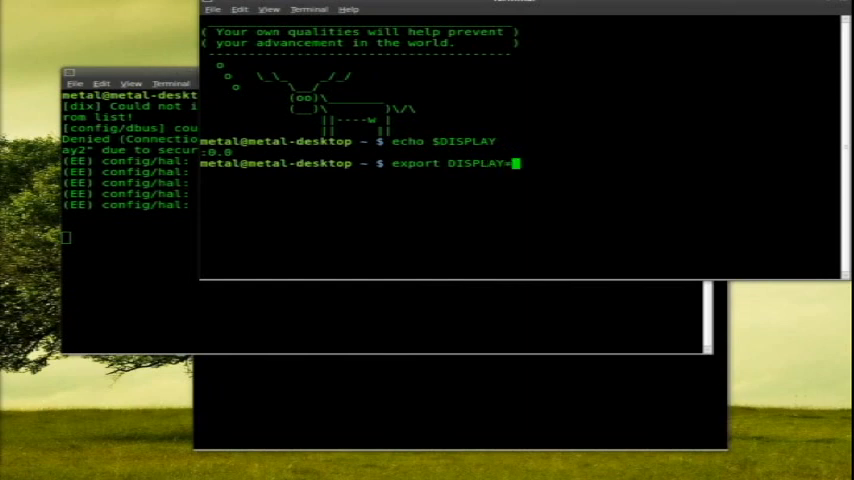
{"action": "type", "text": ":2"}
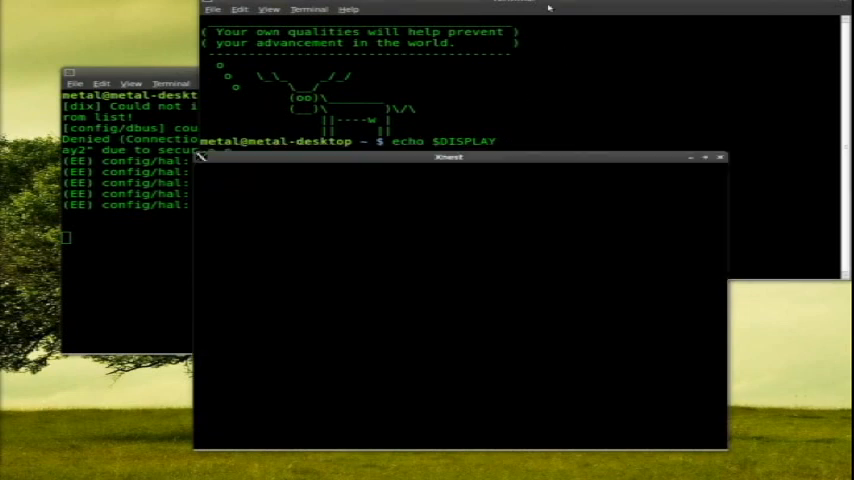
- With DISPLAY exported as :2, run xterm on the nested display and stop it
{"action": "type", "text": "export DISPLAY=:2"}
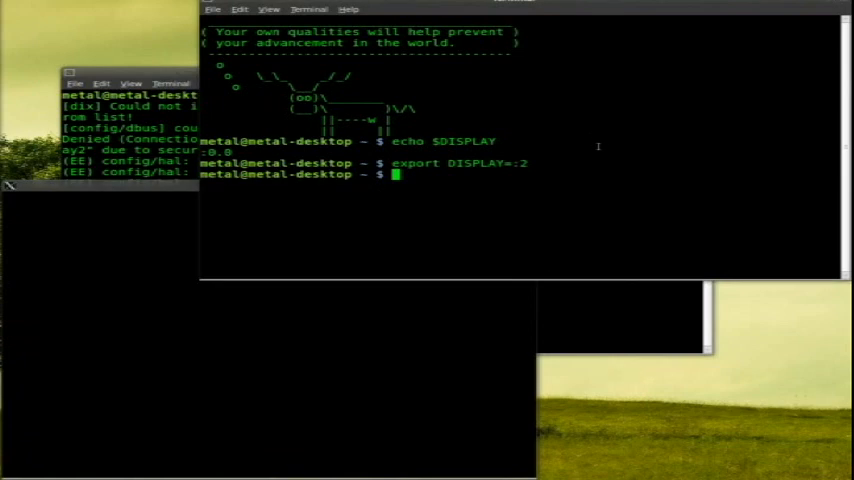
{"action": "mouse_move", "coordinate": [606, 194]}
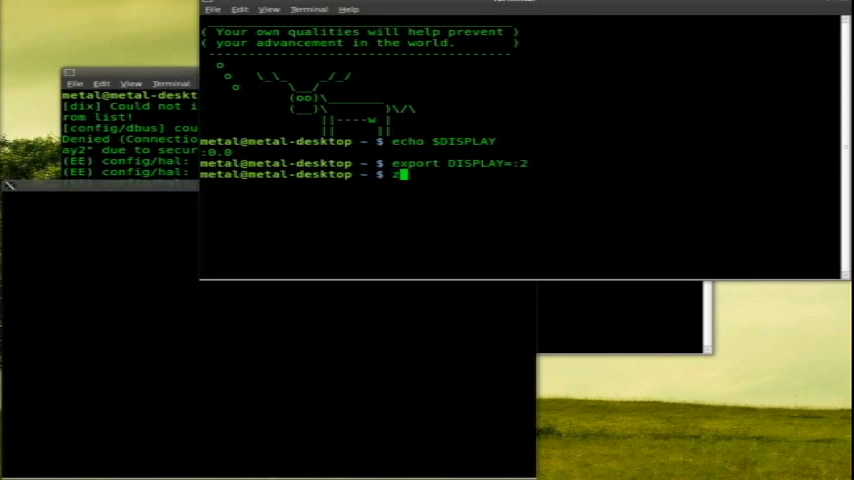
{"action": "type", "text": "xmt"}
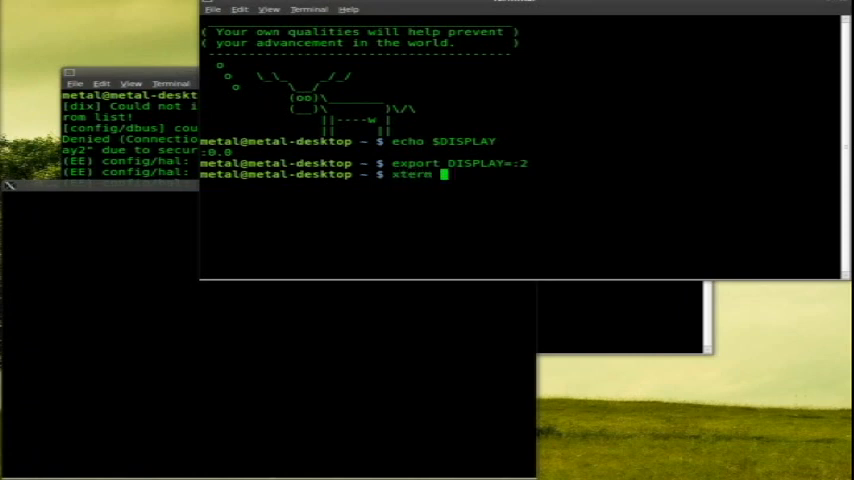
{"action": "key", "text": "Return"}
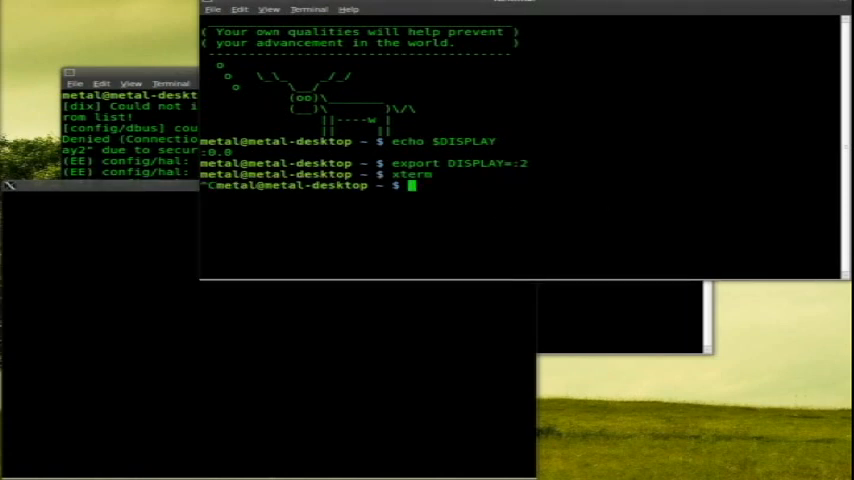
- Try 'clock', then run xclock on the nested display and interrupt it with Ctrl+C
{"action": "type", "text": "cl"}
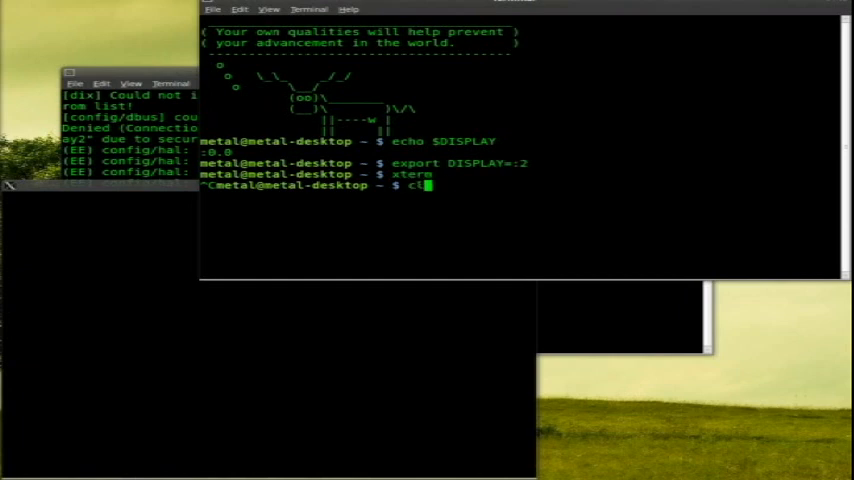
{"action": "type", "text": "lock"}
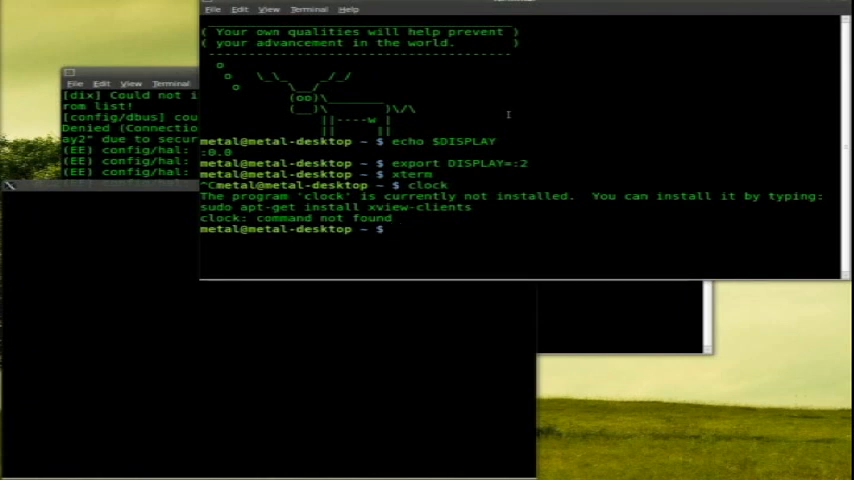
{"action": "type", "text": "xclock"}
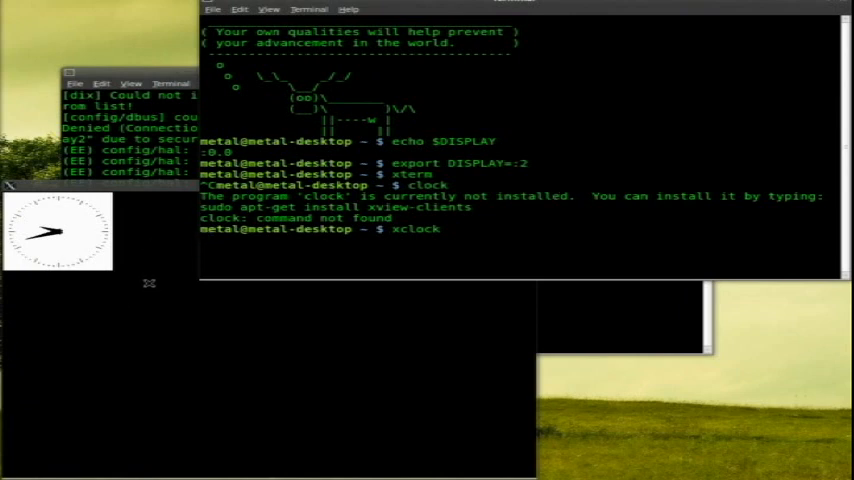
{"action": "key", "text": "Return"}
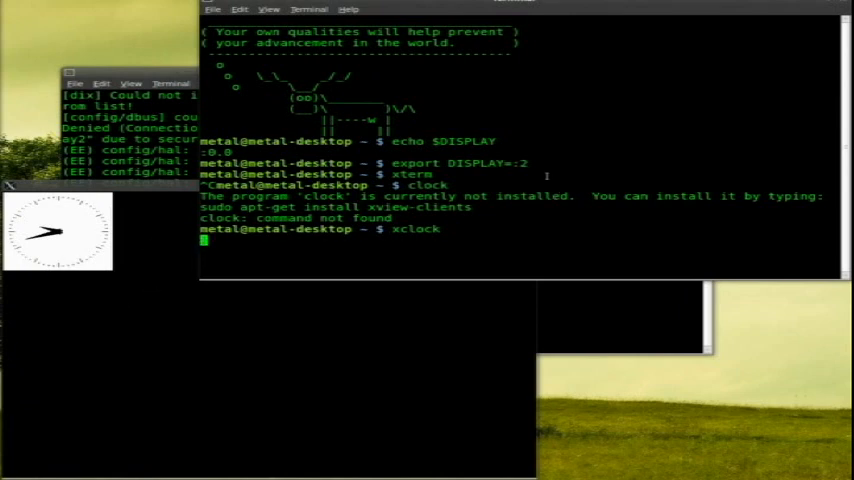
{"action": "key", "text": "ctrl+c"}
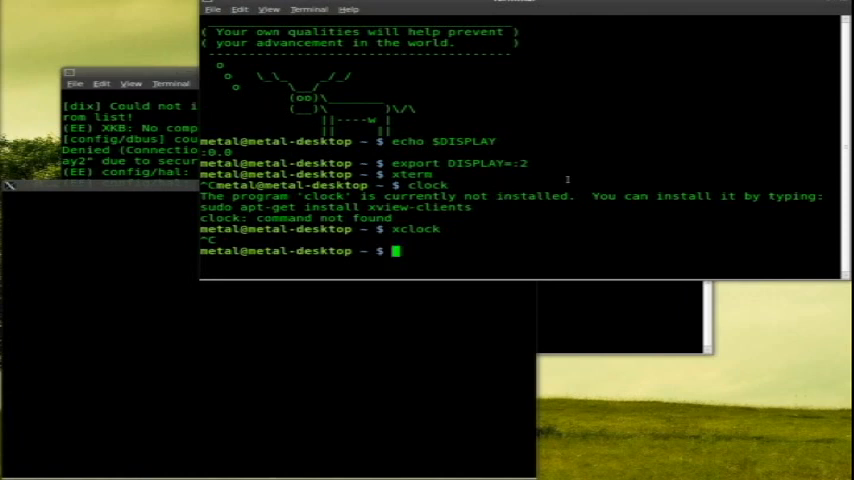
{"action": "type", "text": "ssh -"}
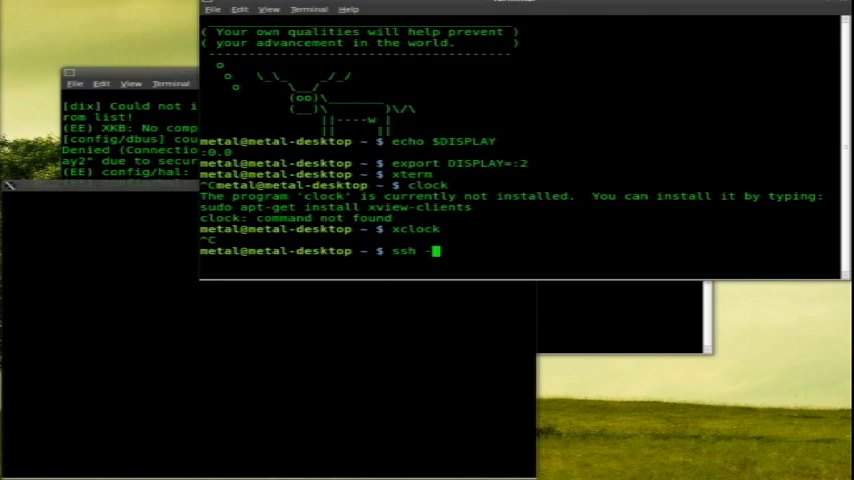
{"action": "type", "text": "X"}
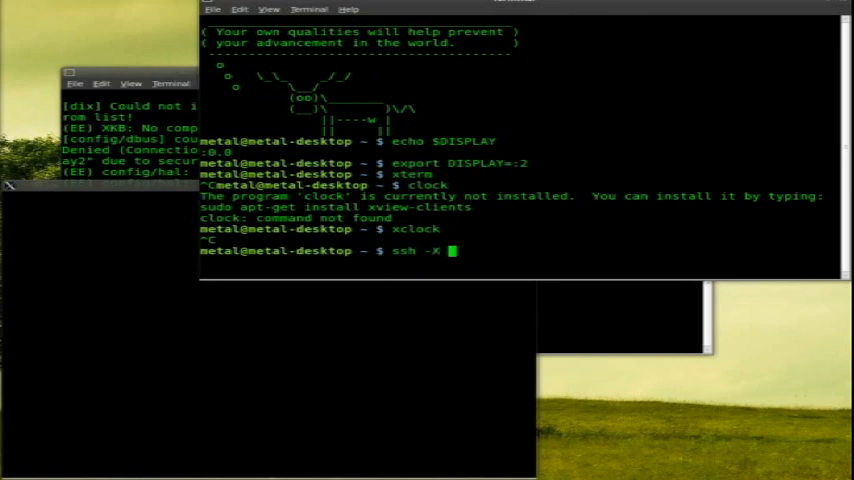
{"action": "type", "text": "gamer"}
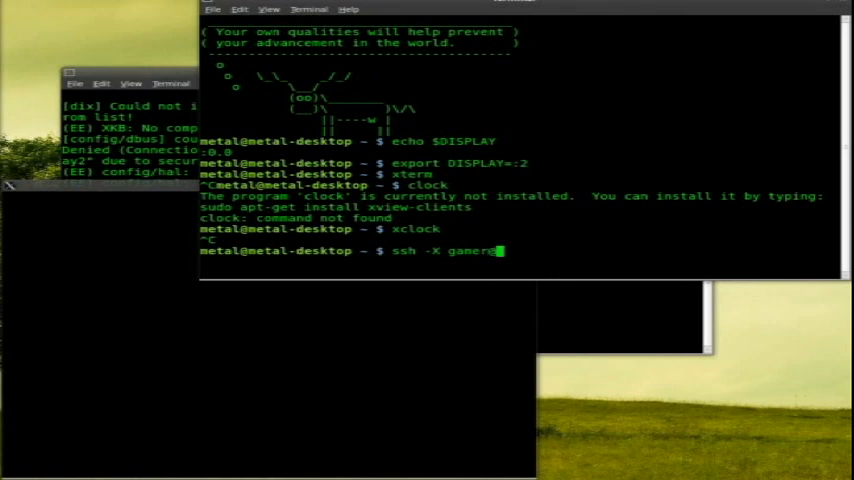
{"action": "type", "text": "@gamer"}
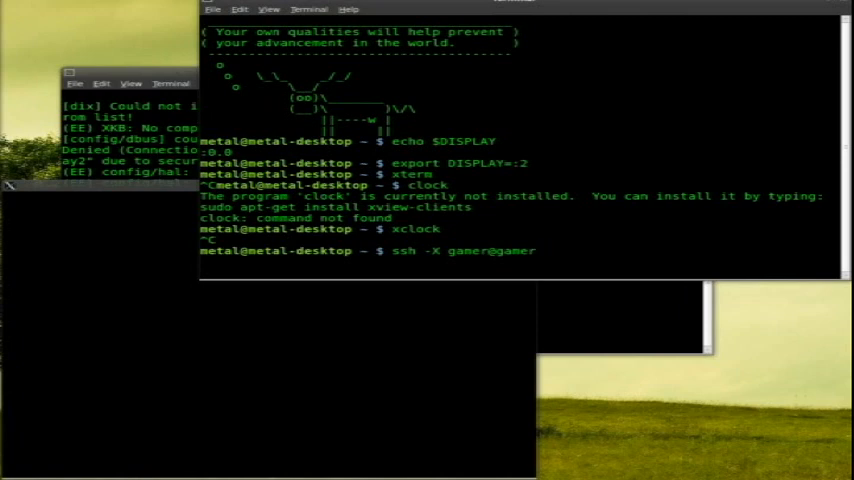
{"action": "type", "text": ".local"}
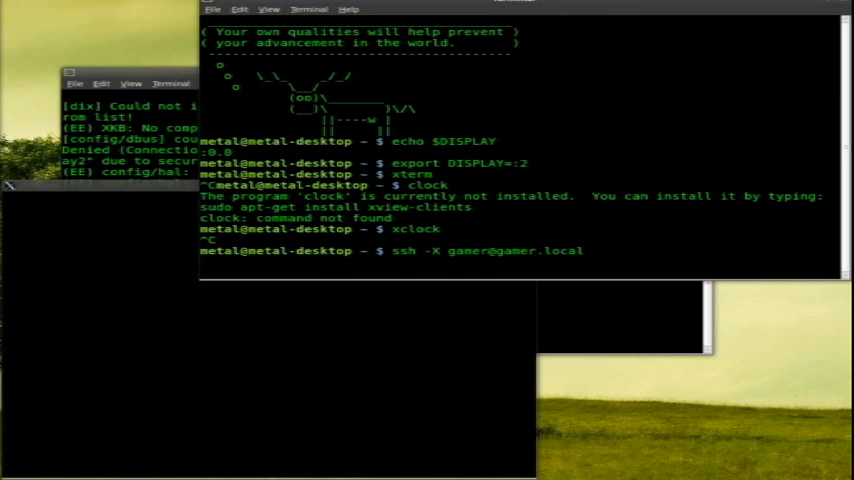
{"action": "key", "text": "Return"}
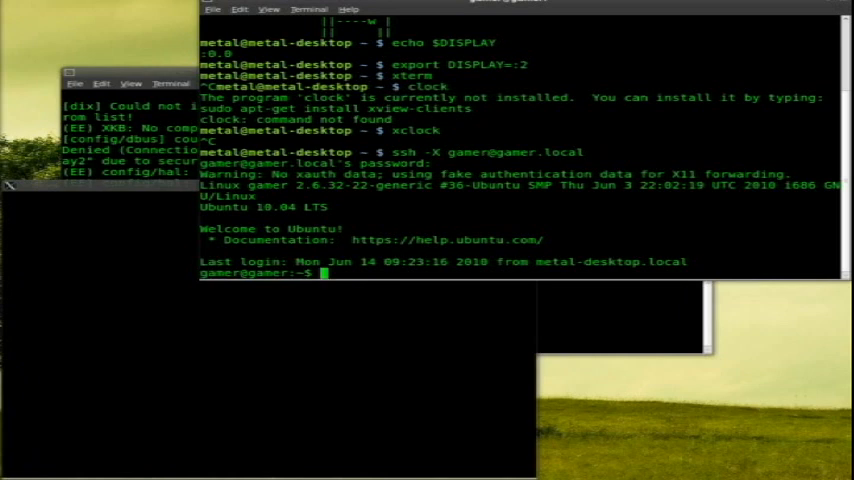
- Launch a remote xterm into the nested display, then interrupt it
{"action": "type", "text": "xterm"}
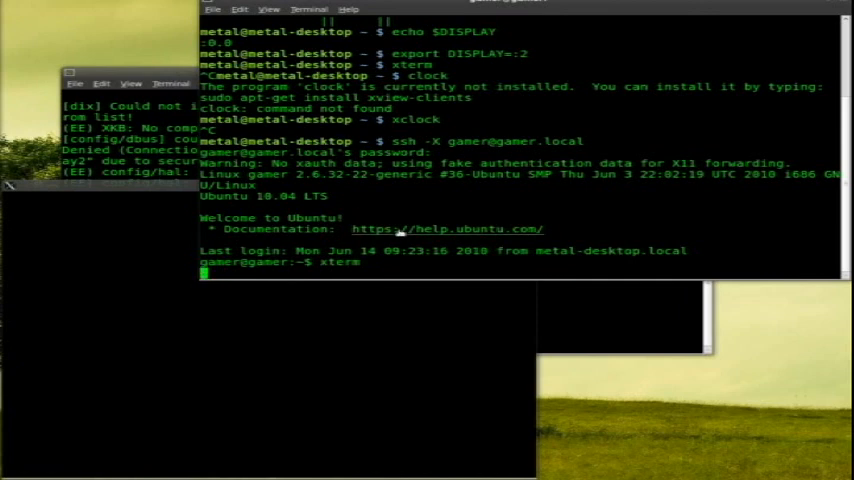
{"action": "key", "text": "Return"}
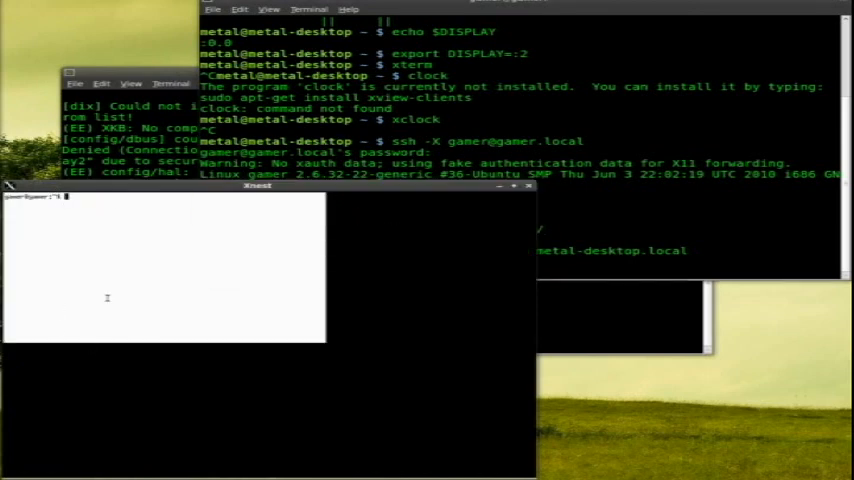
{"action": "type", "text": "xterm"}
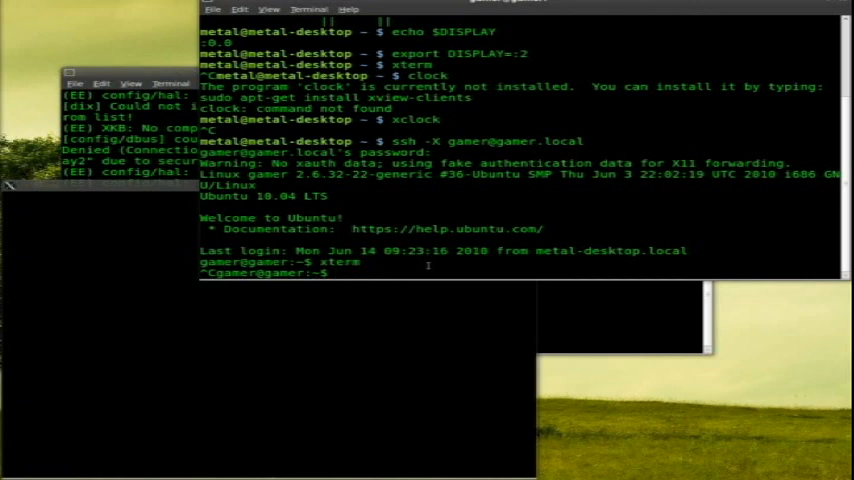
- Start the remote GNOME desktop with gnome-session from the SSH prompt
{"action": "type", "text": "gnome-"}
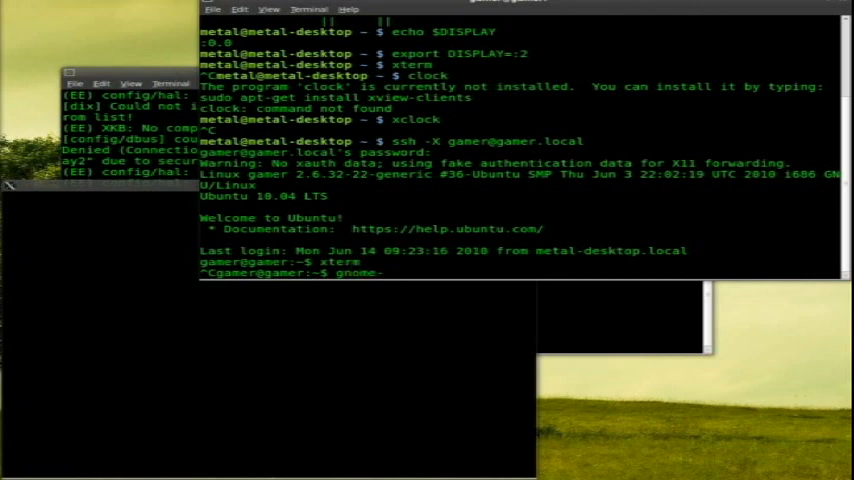
{"action": "type", "text": "session"}
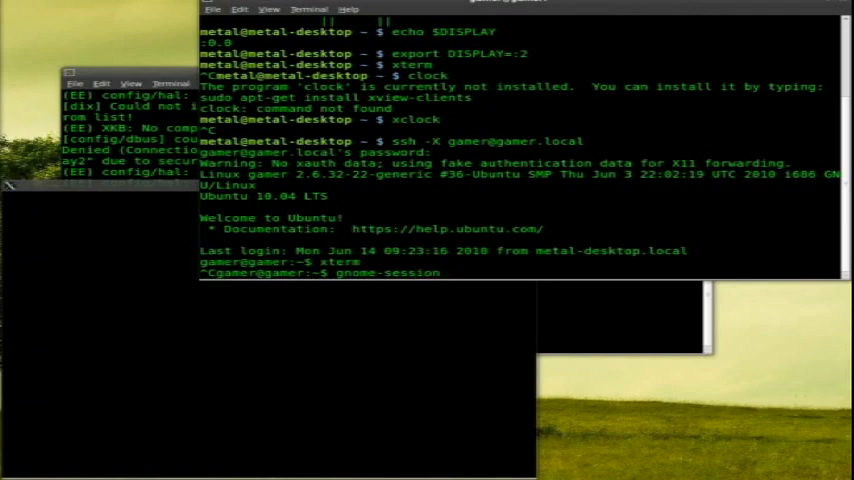
{"action": "key", "text": "Return"}
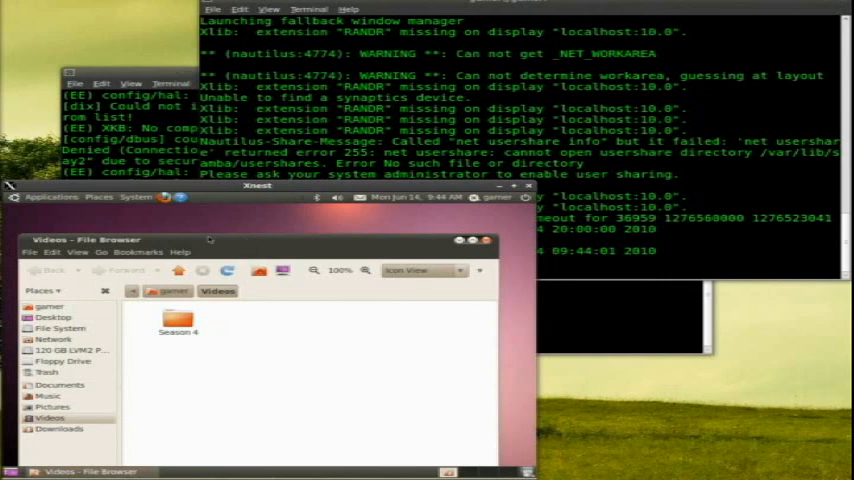
- Launch gedit Text Editor from the remote desktop's Applications > Accessories menu
{"action": "left_click", "coordinate": [50, 197]}
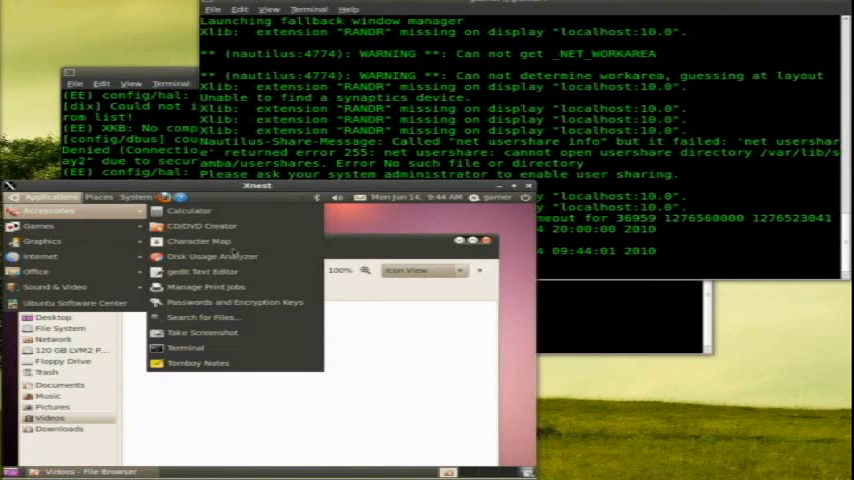
{"action": "mouse_move", "coordinate": [212, 256]}
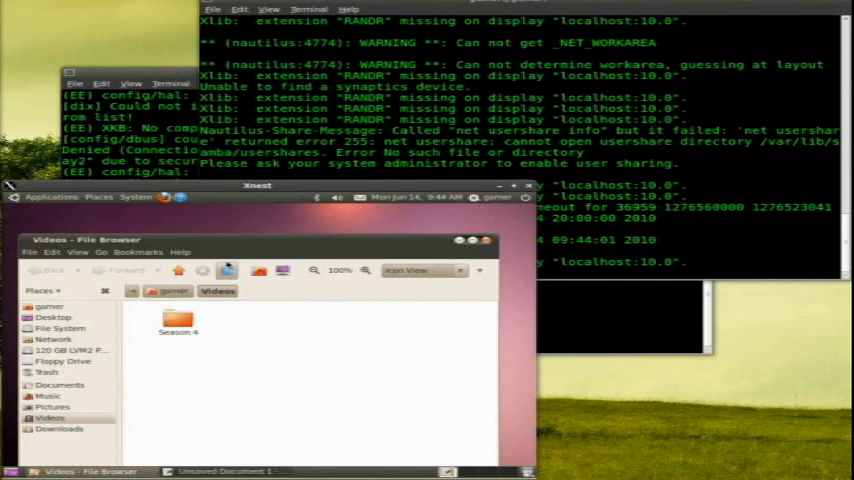
{"action": "scroll", "scroll_direction": "down", "scroll_amount": 3}
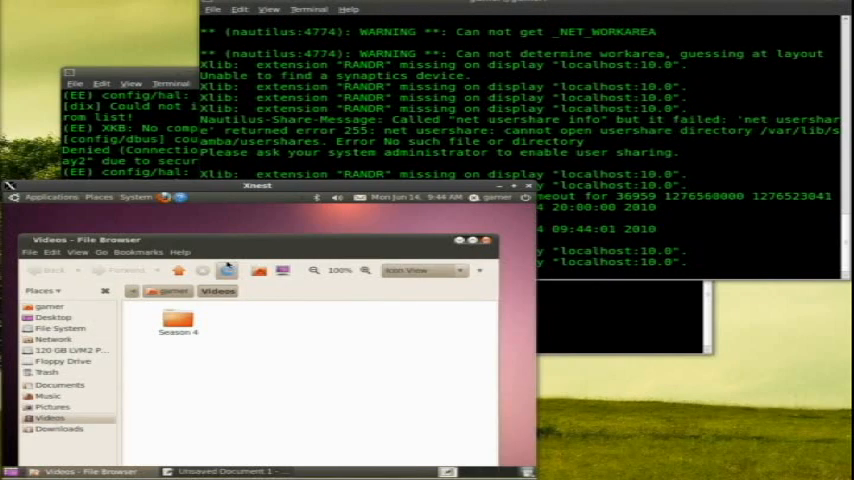